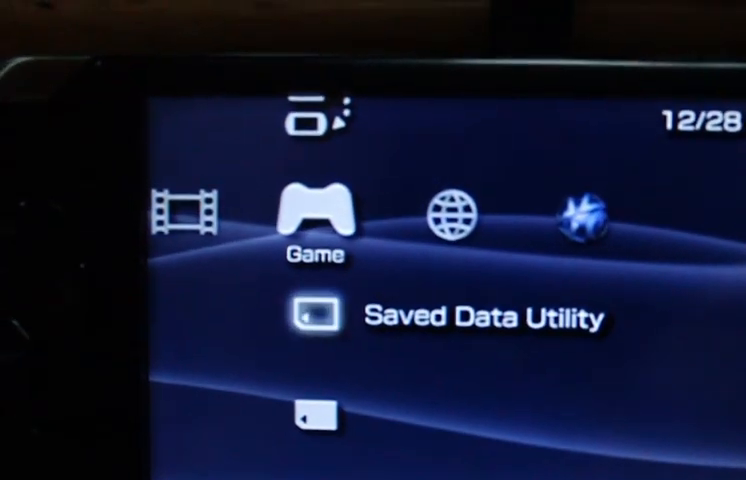
scroll(left, 3)
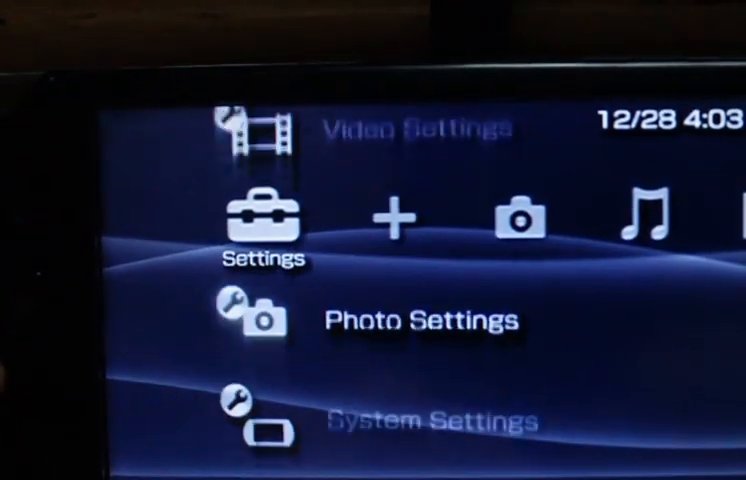
scroll(down, 3)
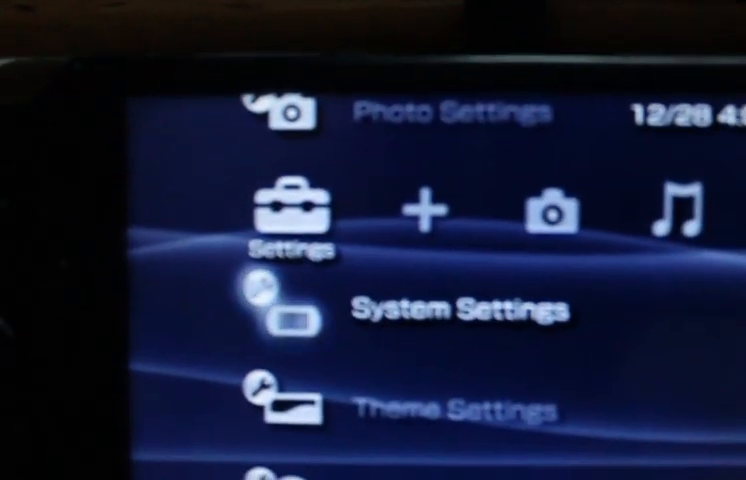